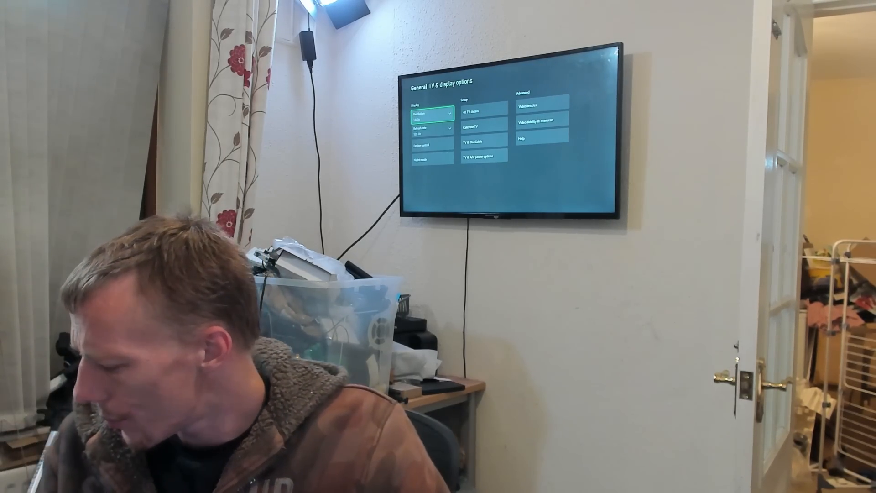
# Open the Resolution dropdown under Display to list the available output resolutions
pyautogui.click(431, 114)
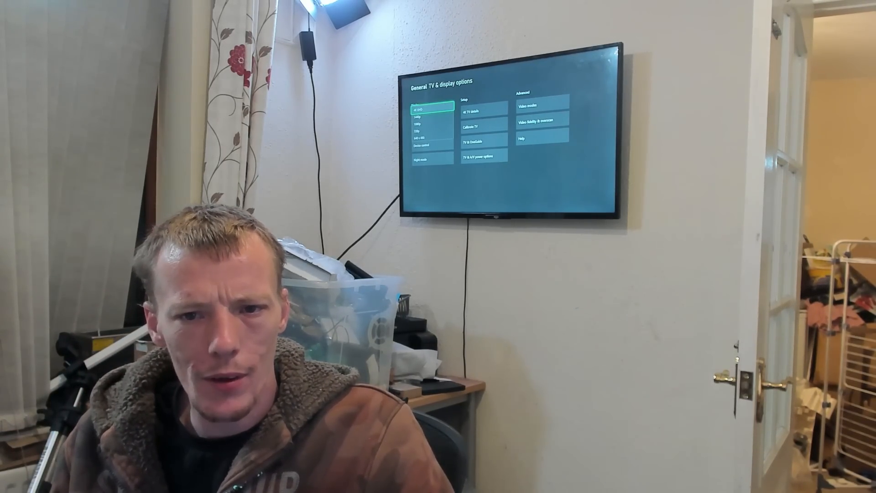